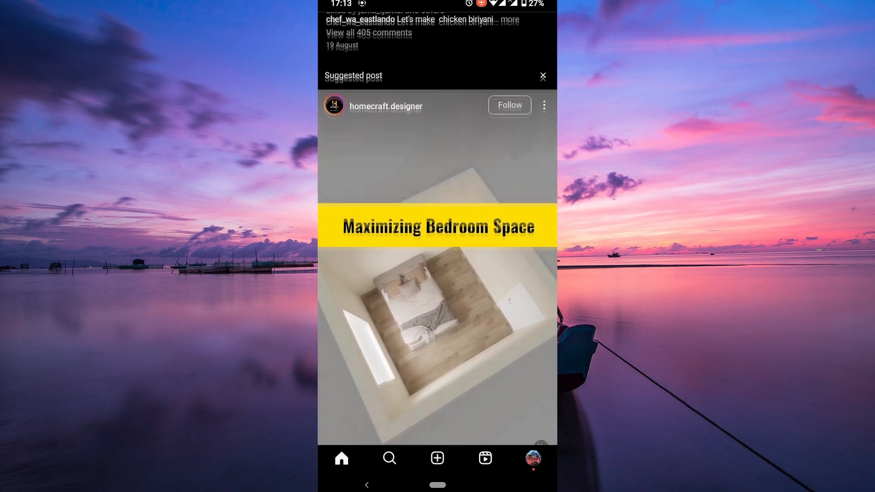
Step: Scroll the home feed, then switch to your own profile page with its posts and follower counts
{"action": "scroll", "scroll_direction": "down", "scroll_amount": 3}
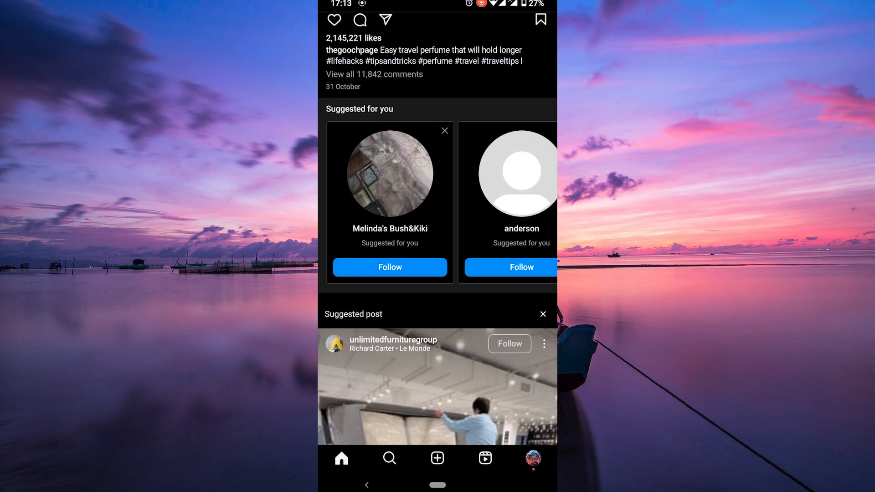
{"action": "left_click", "coordinate": [531, 458]}
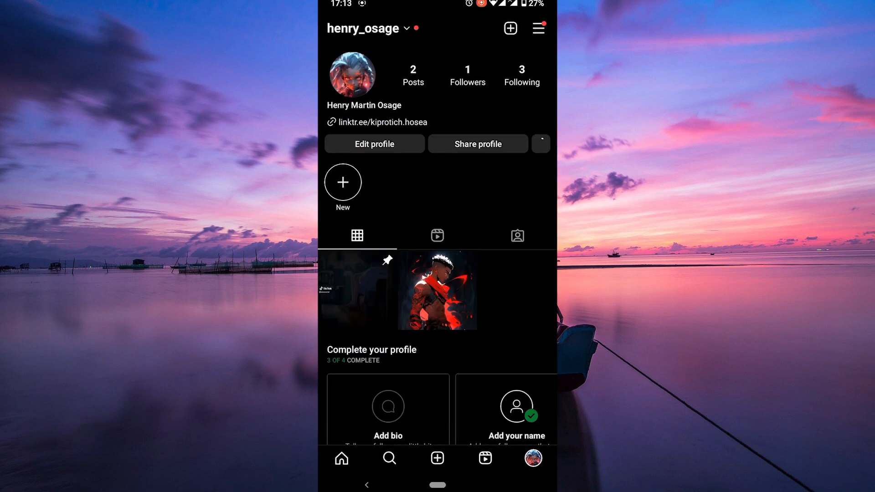